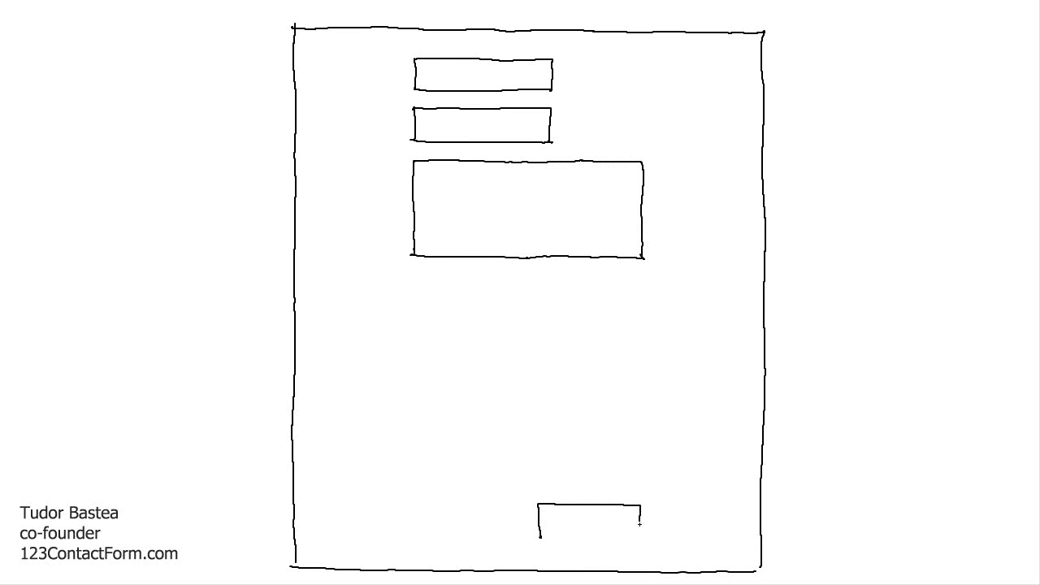
{"action": "type", "text": "SE"}
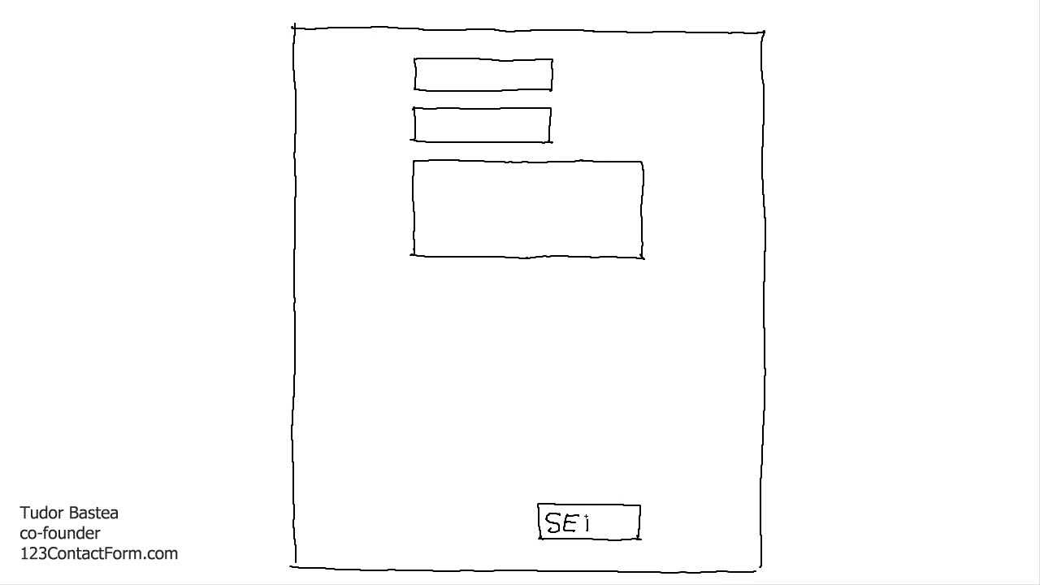